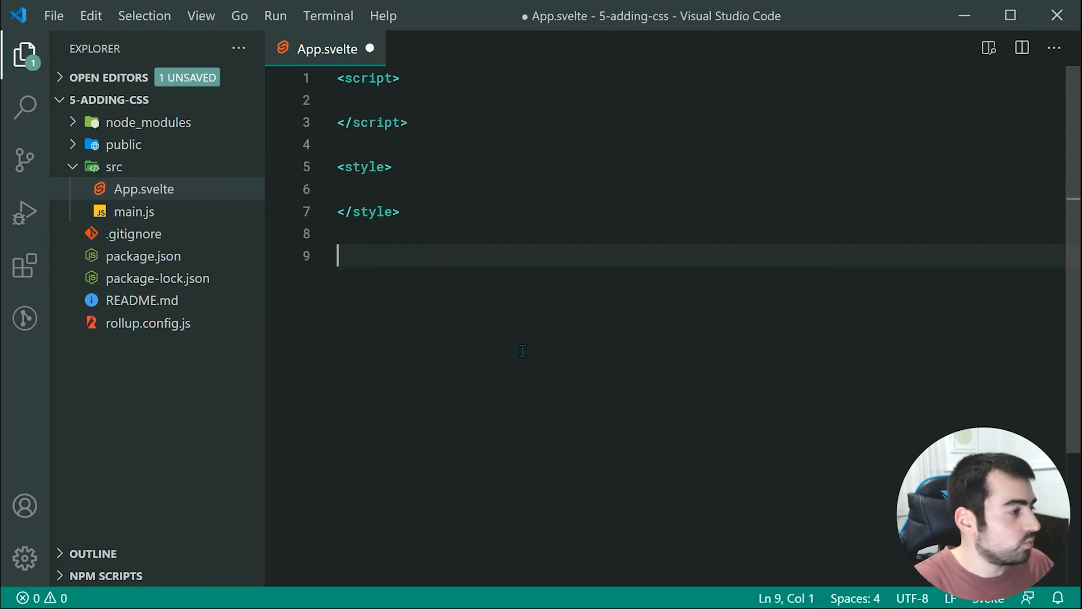
- Add <h1>This is a heading</h1> below the style block in App.svelte
text(<h1></h1>)
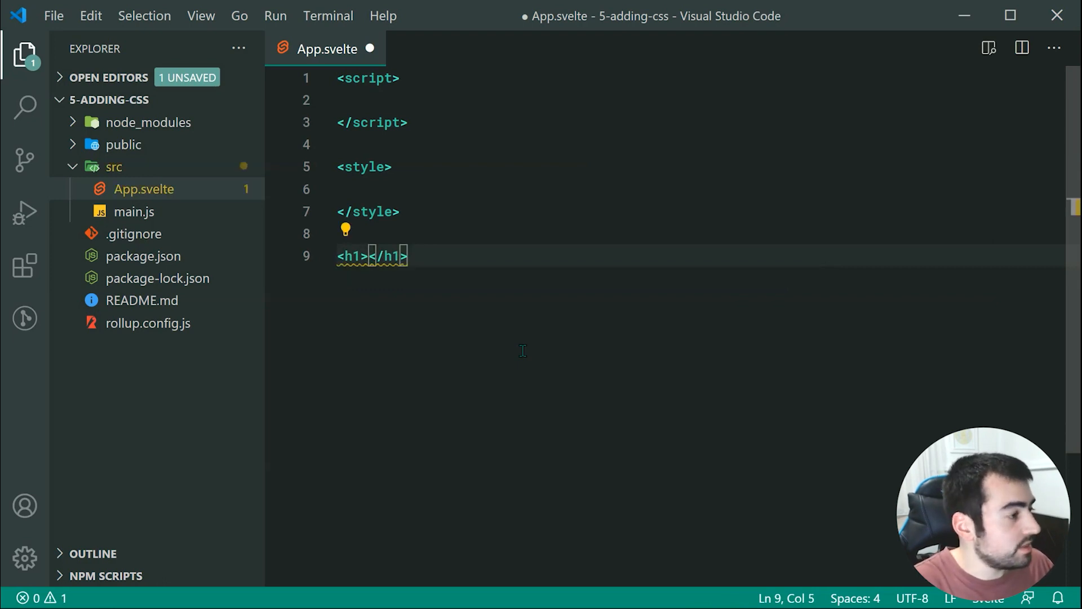
text(This is a heading)
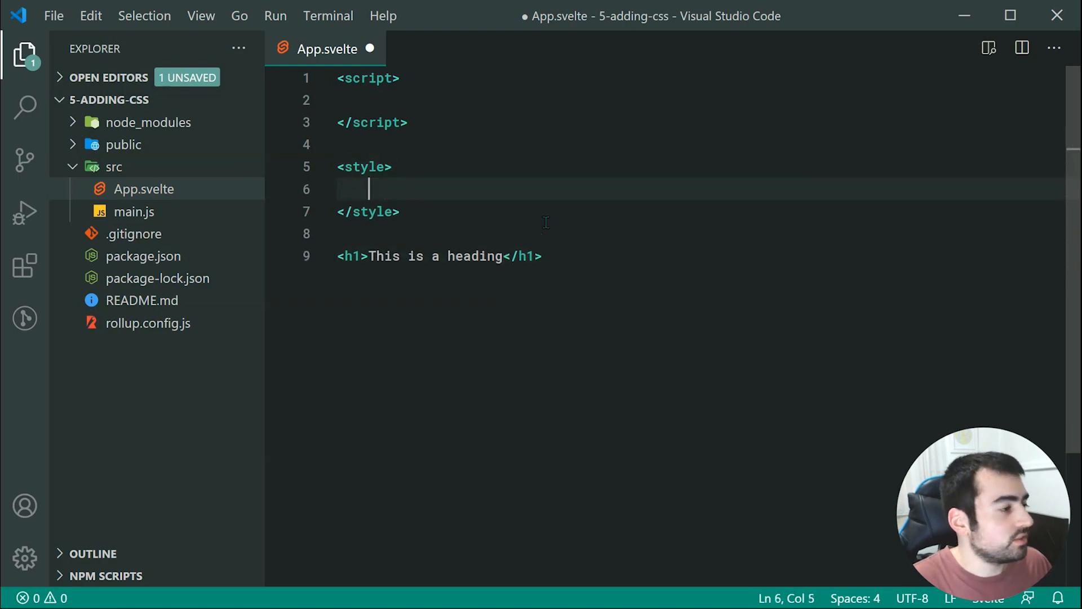
- Write an h1 rule with background-color #dddddd, padding 15px and color blue
text(h1 {)
text(back)
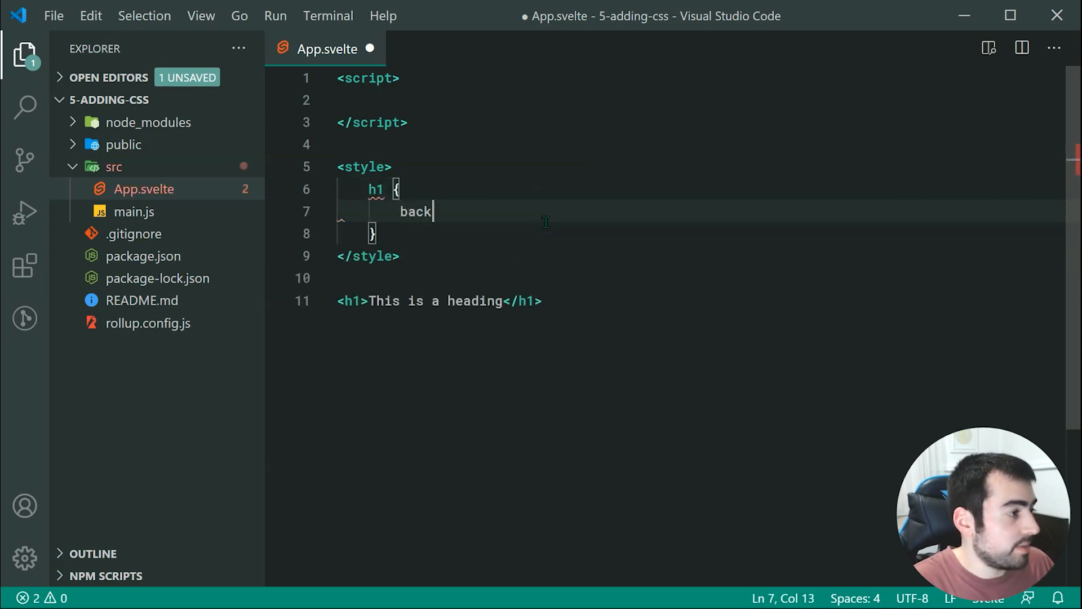
text(ground-color: ;)
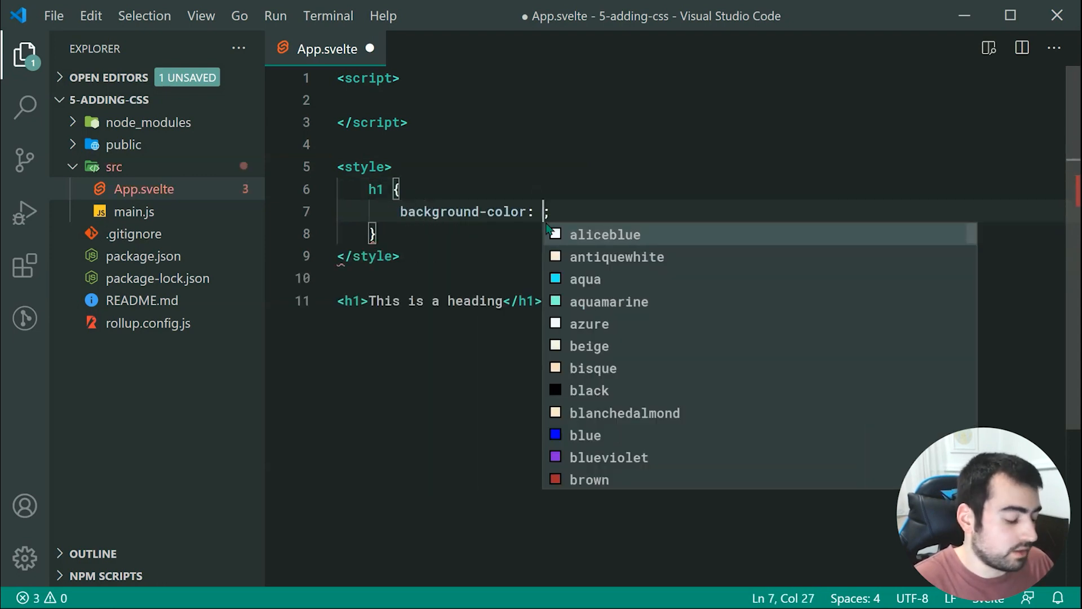
text(#dddddd;)
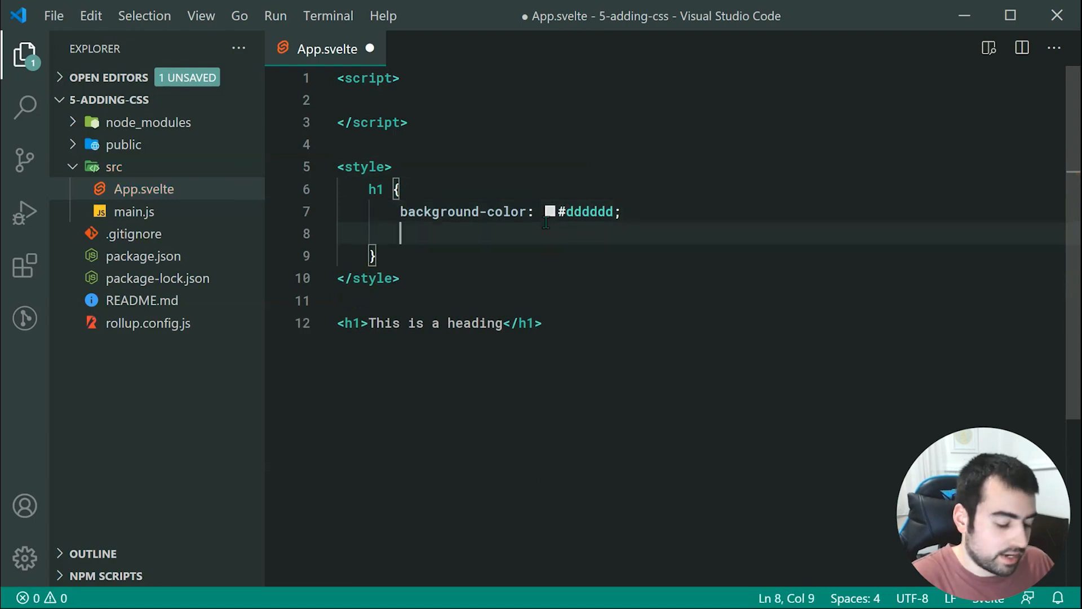
text(padding: 1)
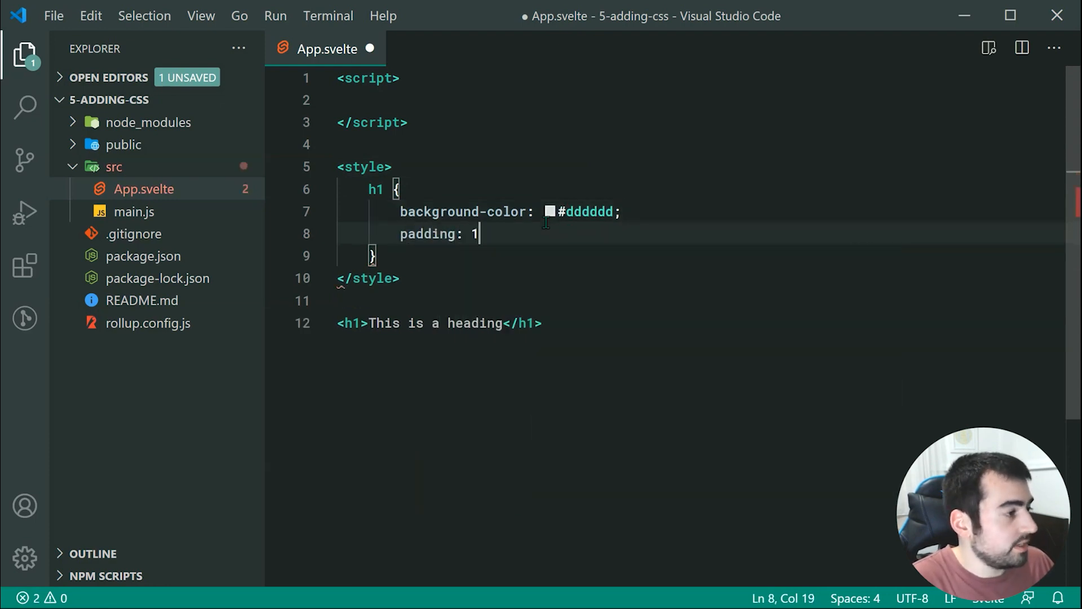
text(5px;)
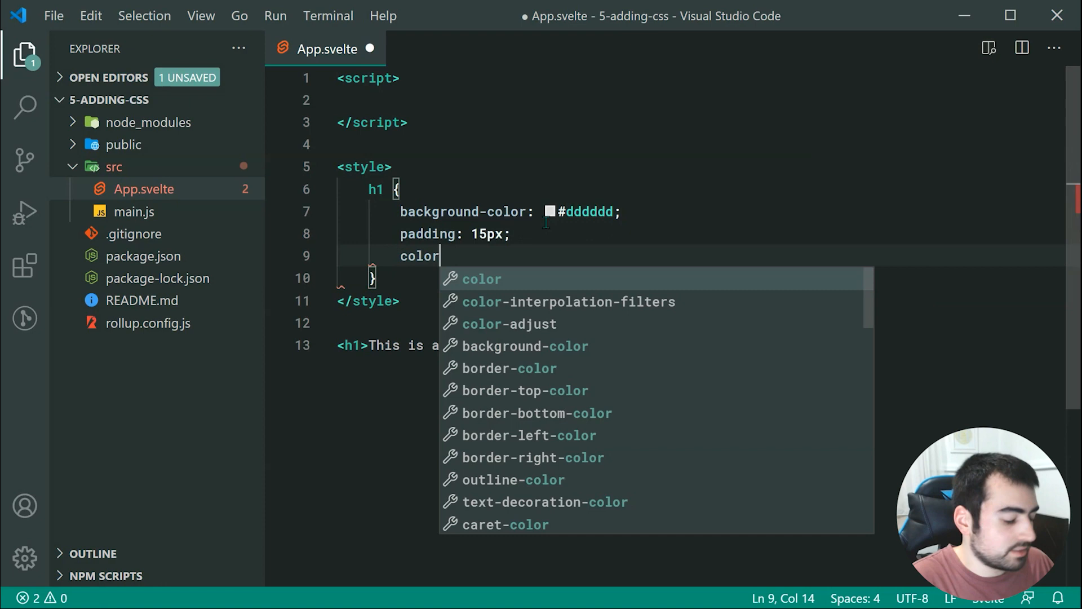
text(: blue;)
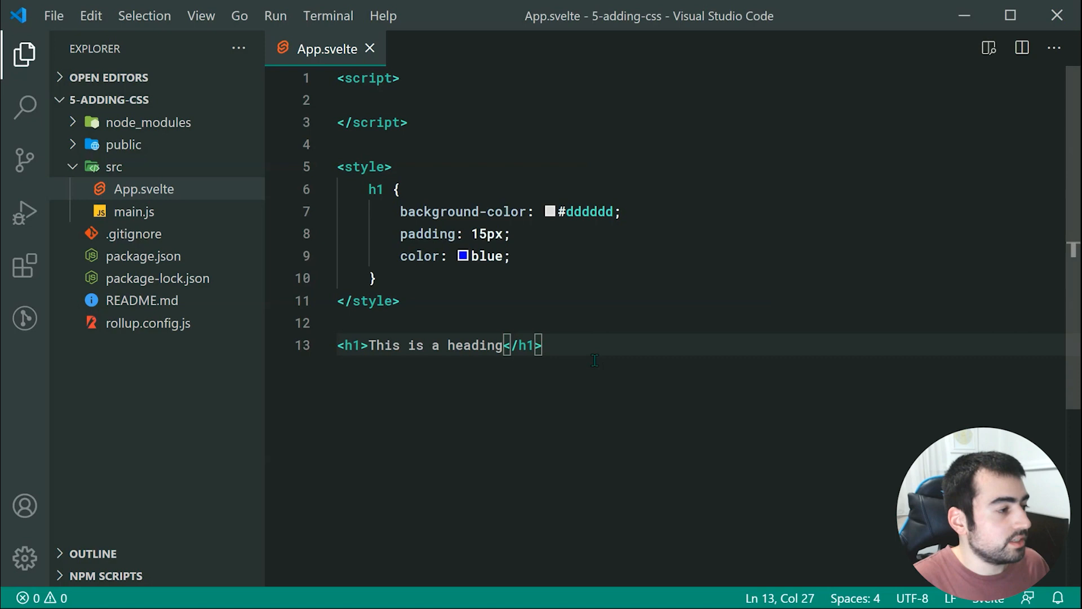
- Insert a blank line after the h1 heading in App.svelte
key(Enter)
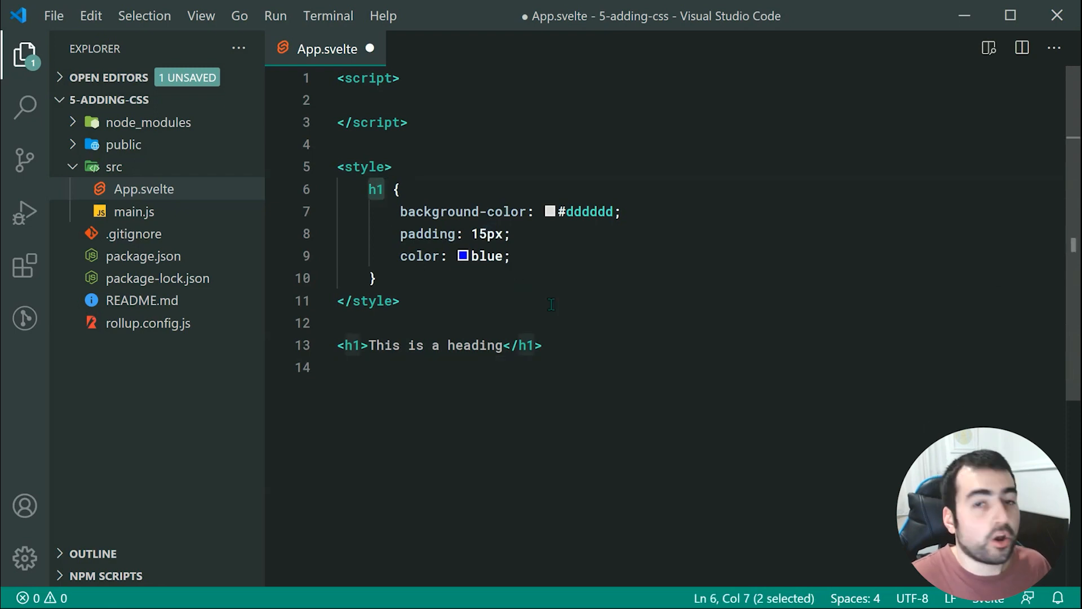
mouse_move(656, 362)
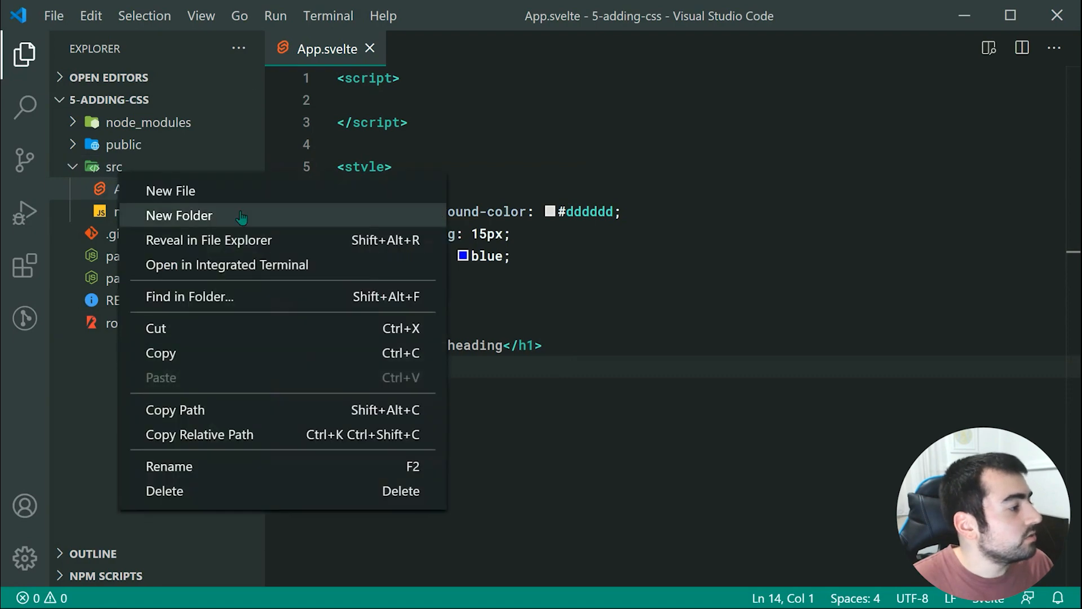
- Create Other.svelte in src with an h1 reading 'This is OTHER heading'
click(170, 190)
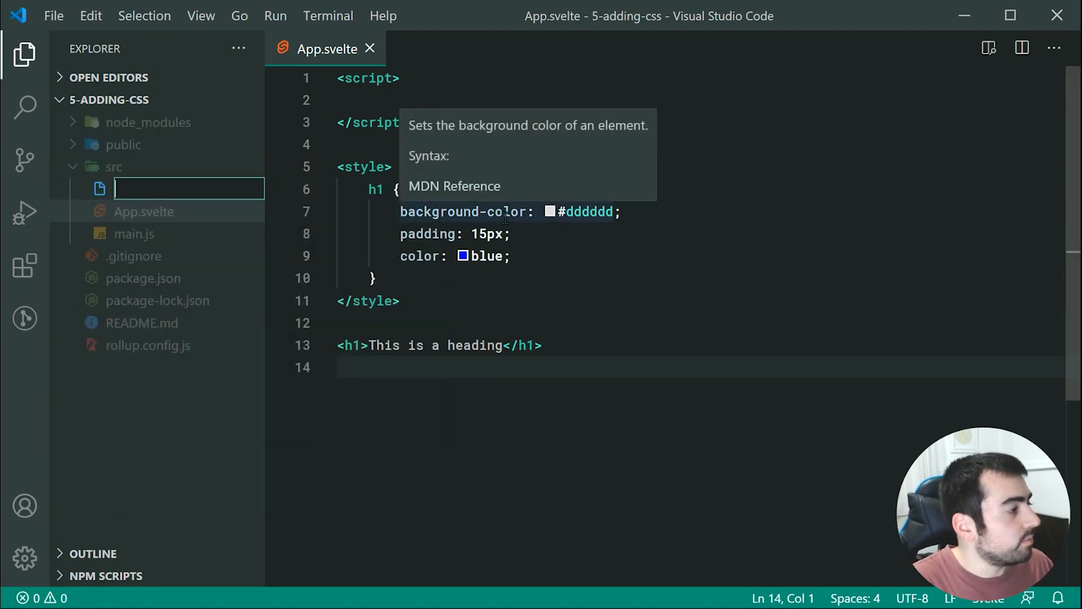
text(Other.svelte)
text(<h1></h1>)
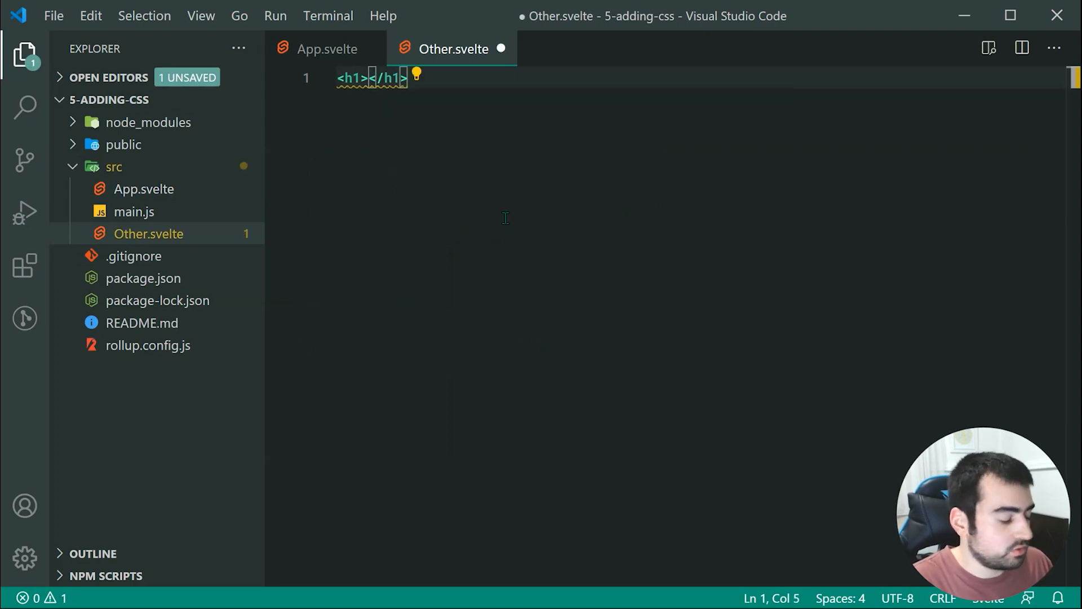
text(This is OTHER h)
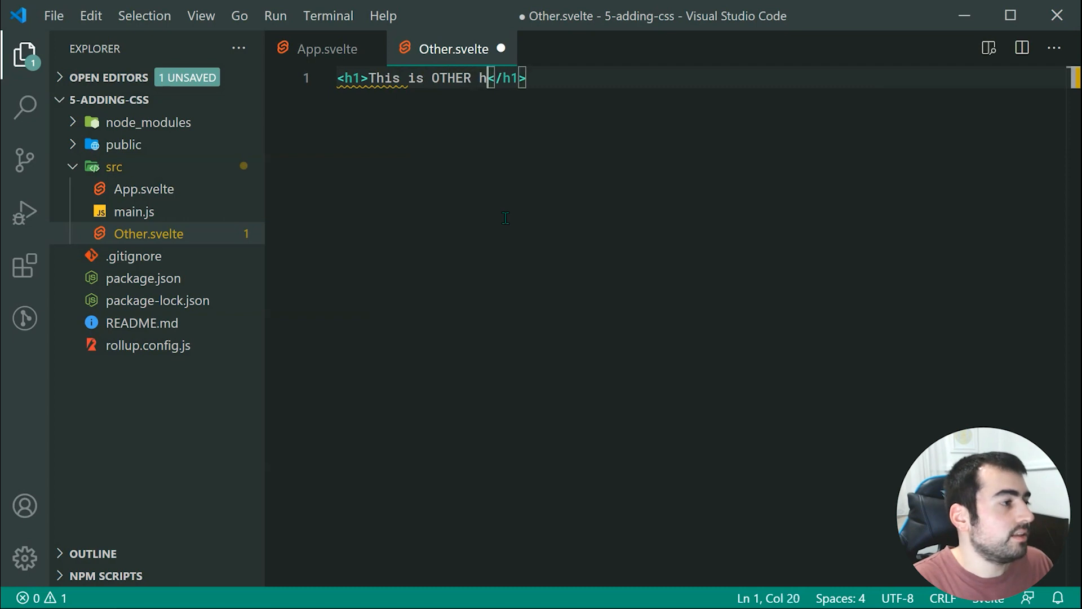
text(eading)
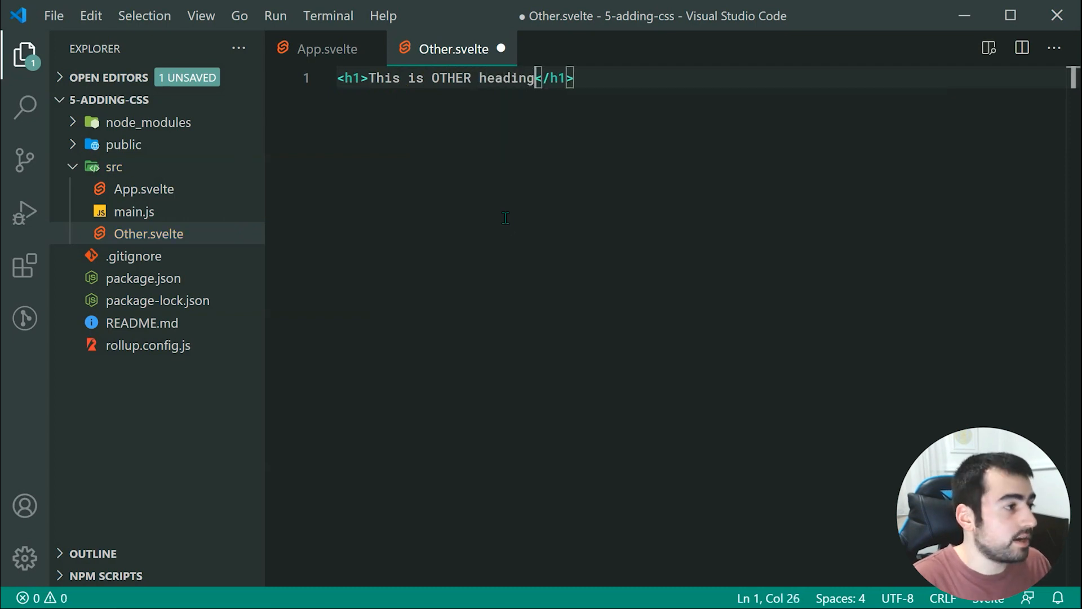
- Save Other.svelte and return to App.svelte
key(ctrl+s)
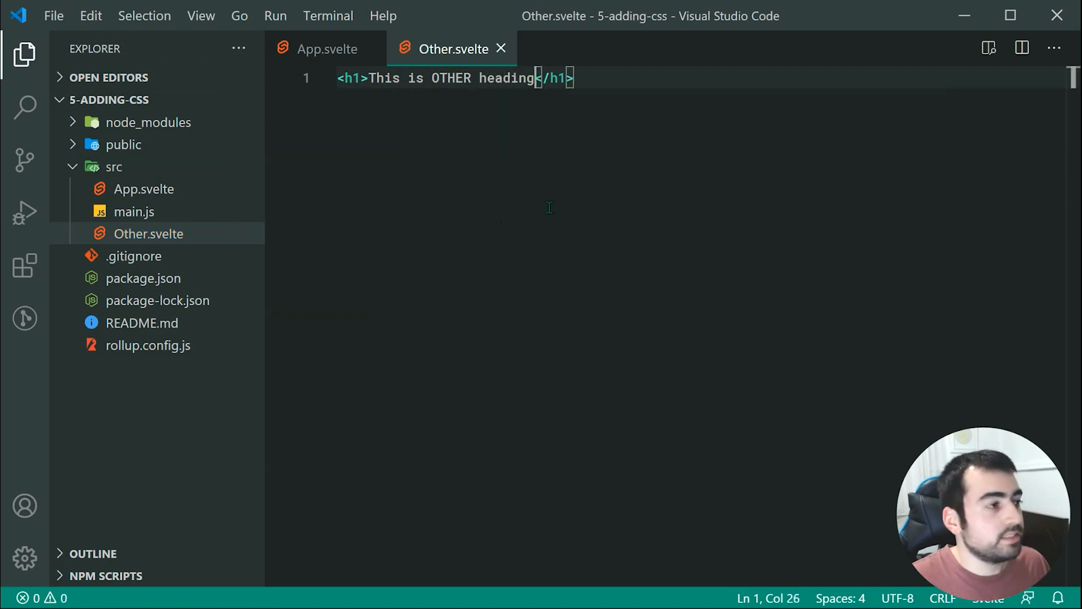
click(325, 49)
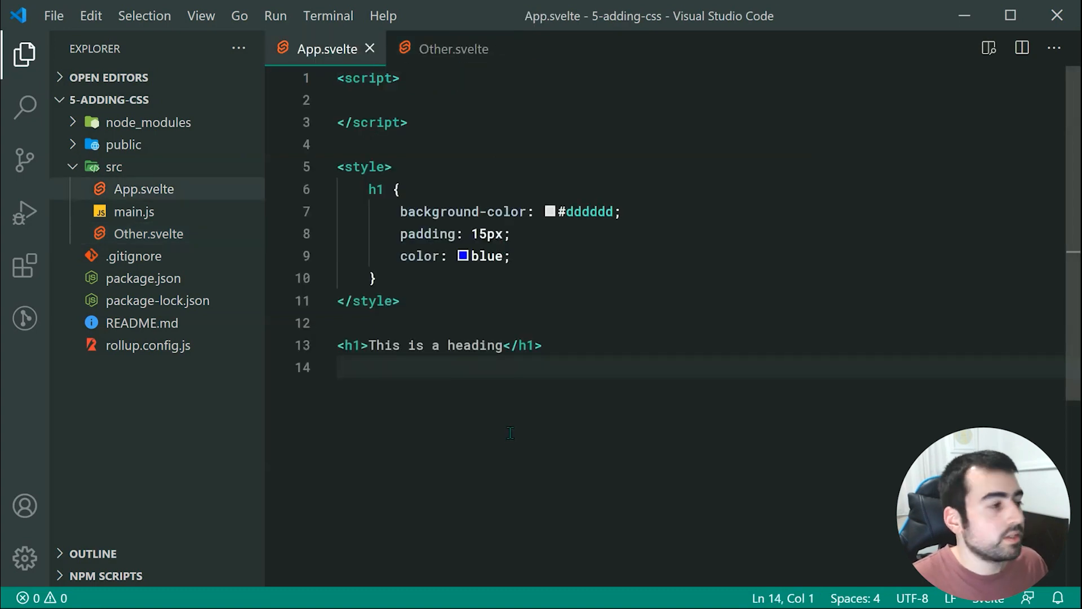
- Add import Other from "./Other.svelte" to App.svelte's script block
click(369, 100)
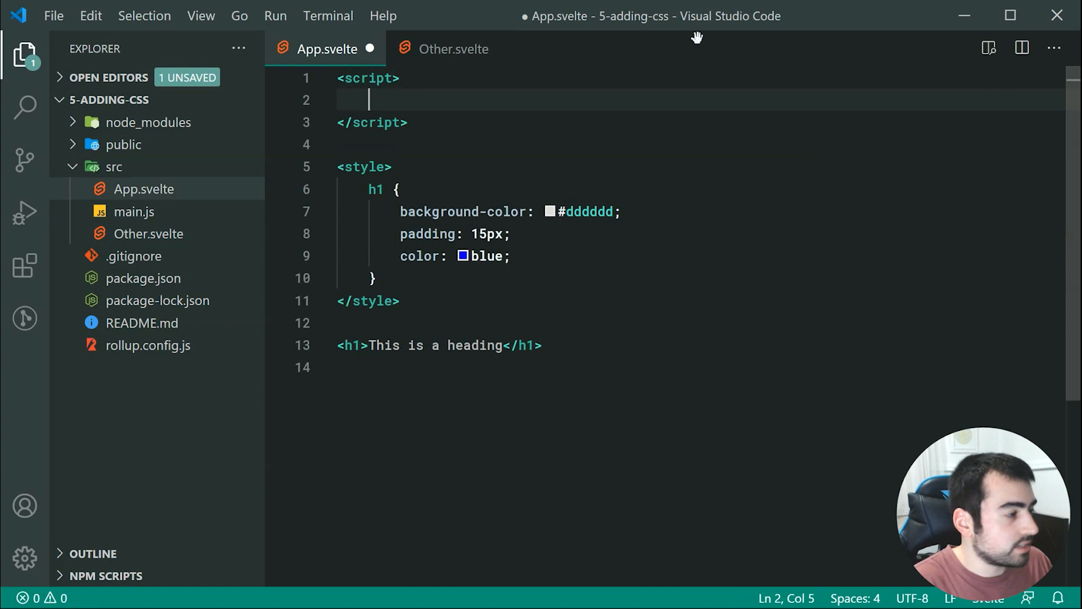
text(import Other)
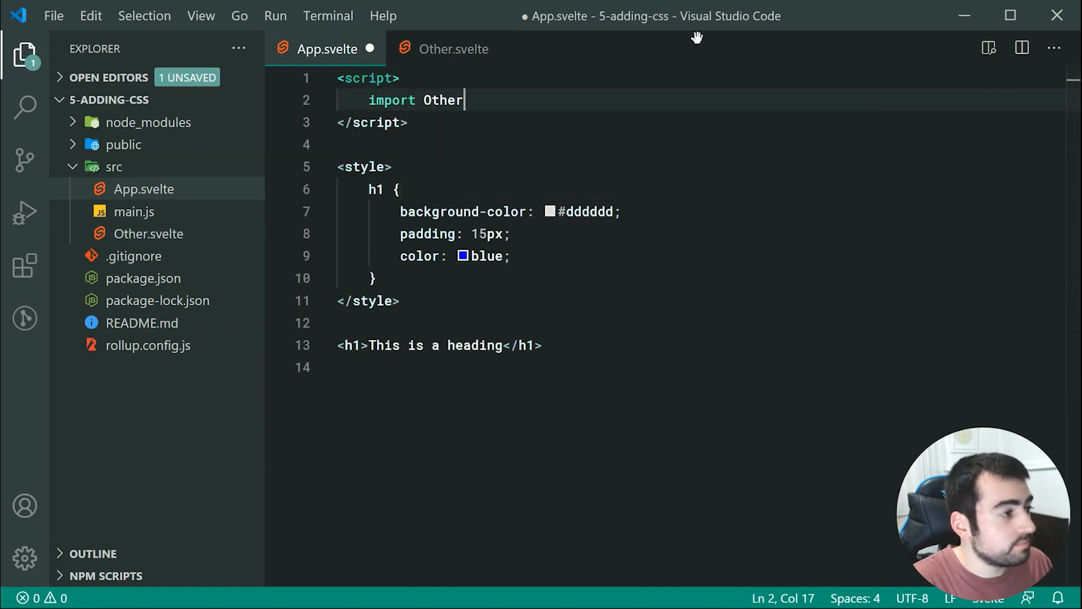
text(from "./)
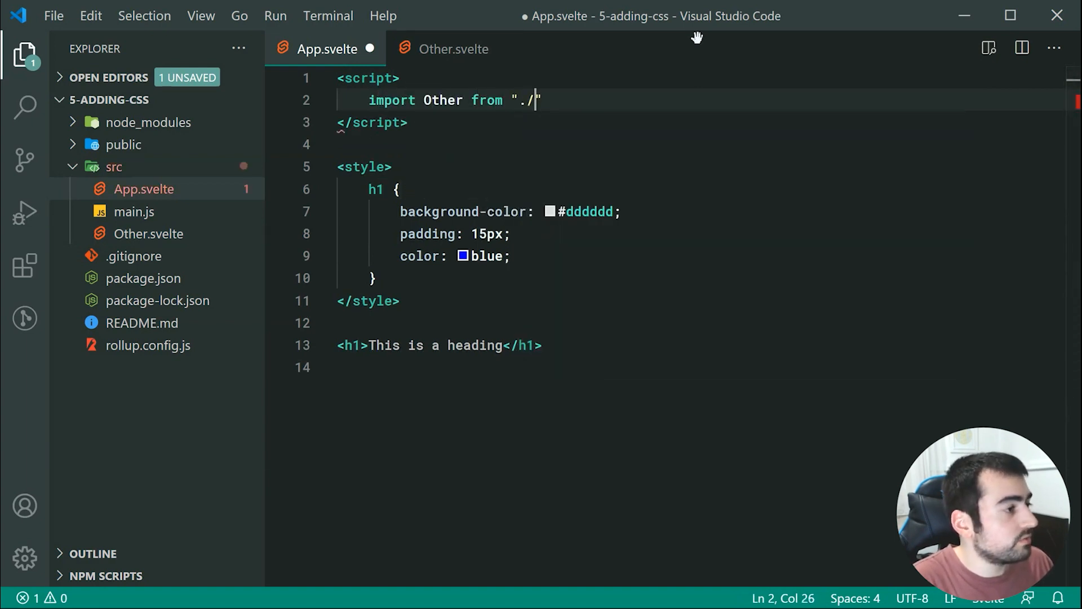
text(Other.svelte)
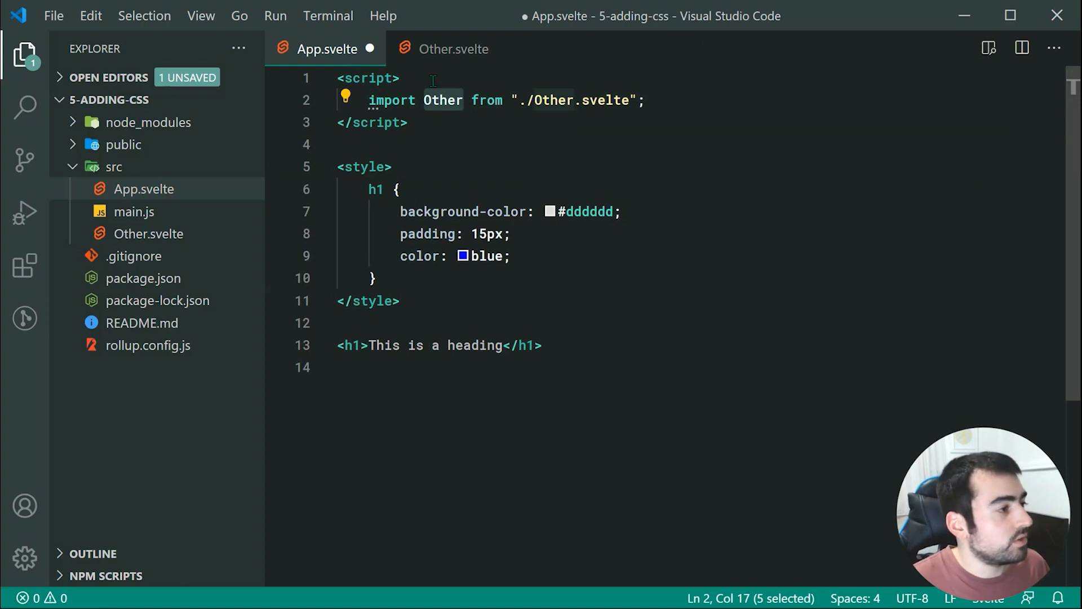
click(453, 48)
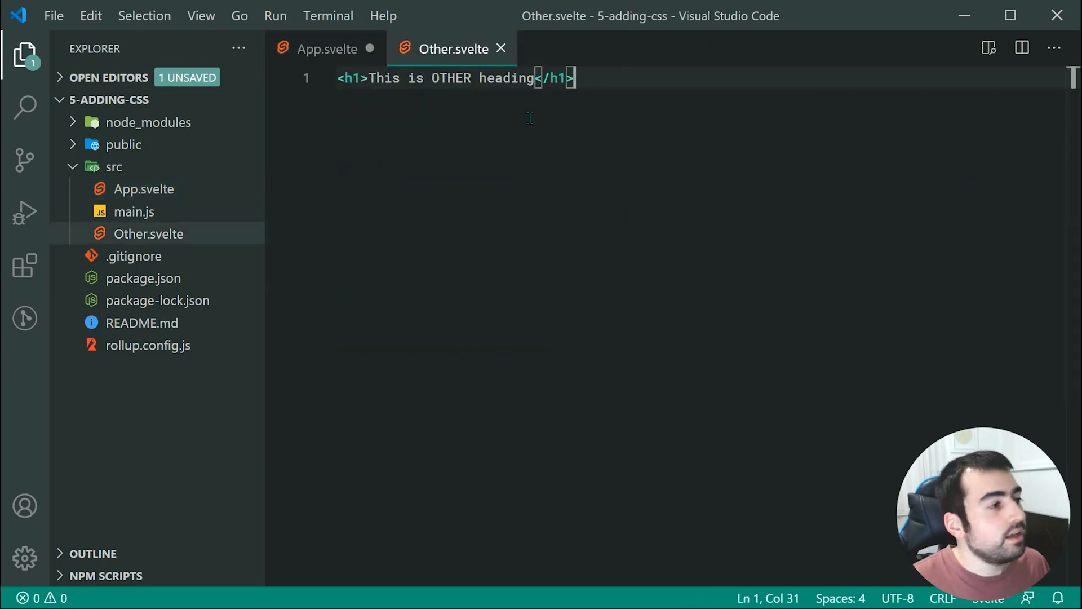
click(326, 48)
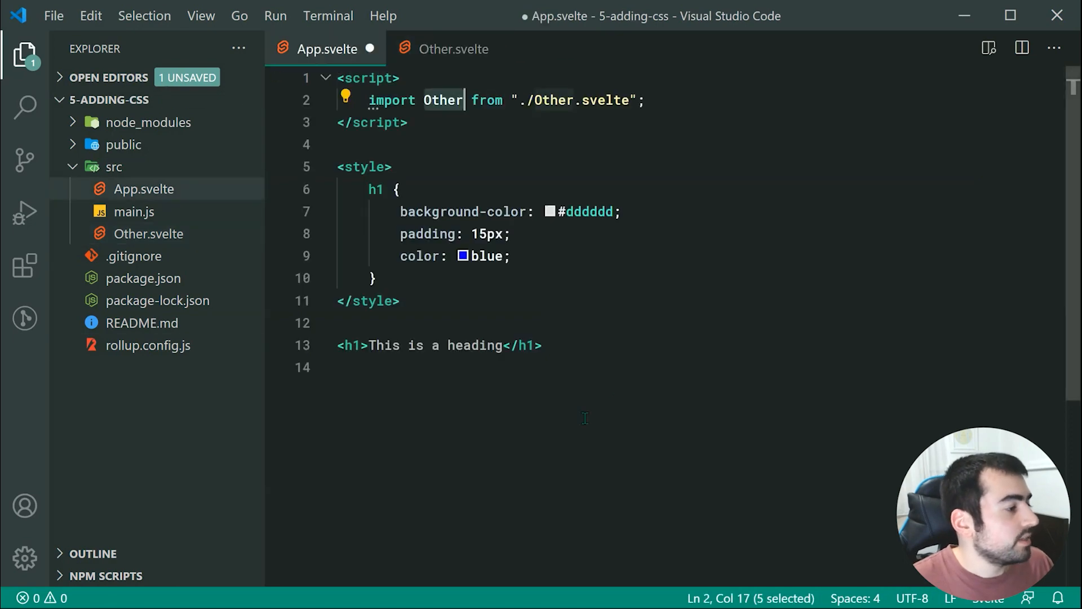
text(Other></Other>)
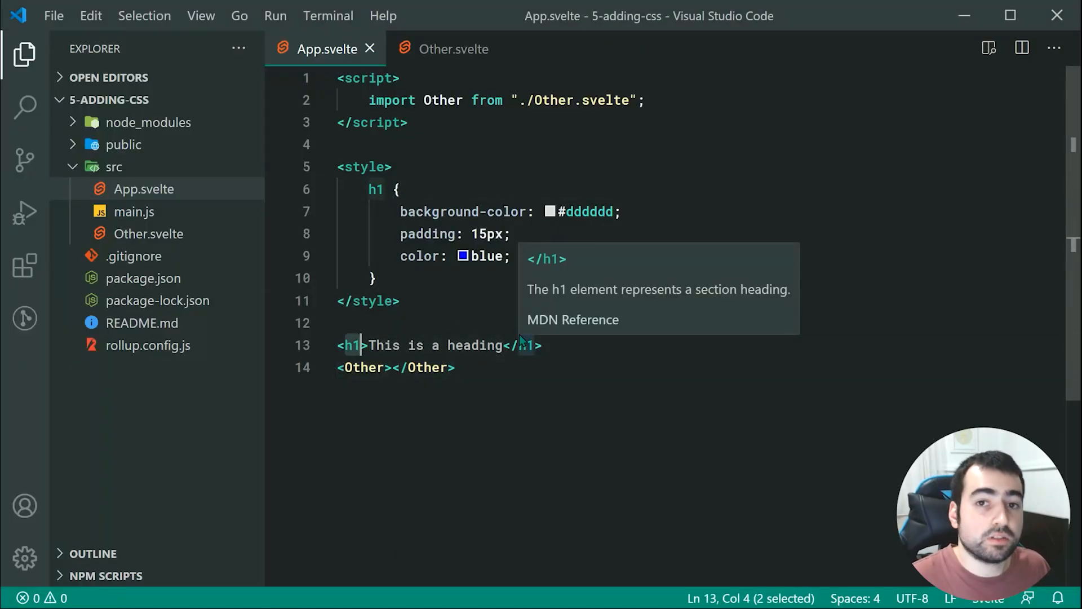
- Check the Other.svelte heading, then switch back to App.svelte
click(453, 48)
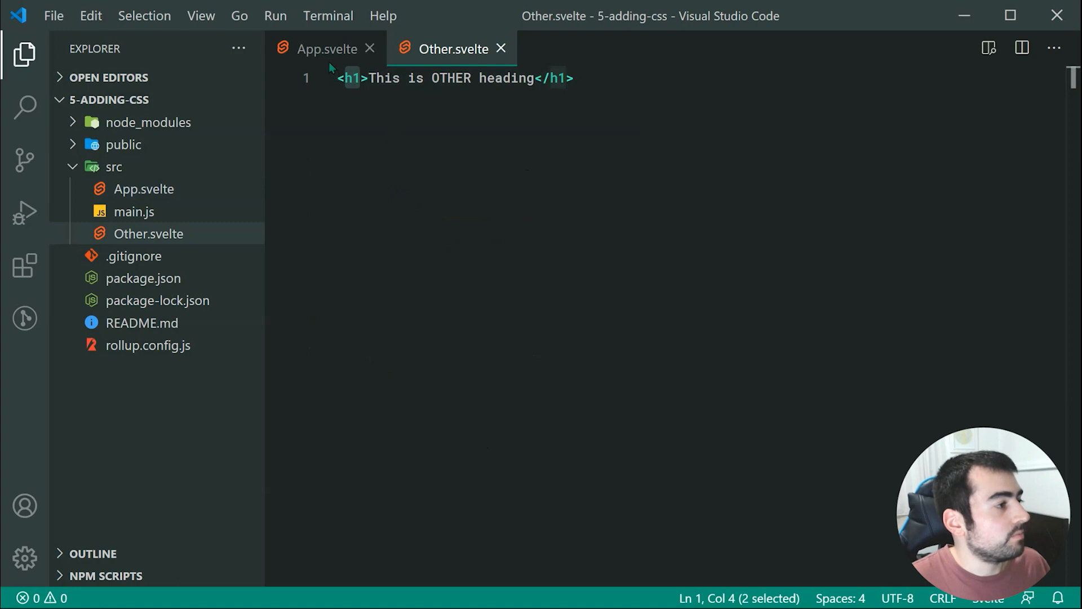
click(326, 49)
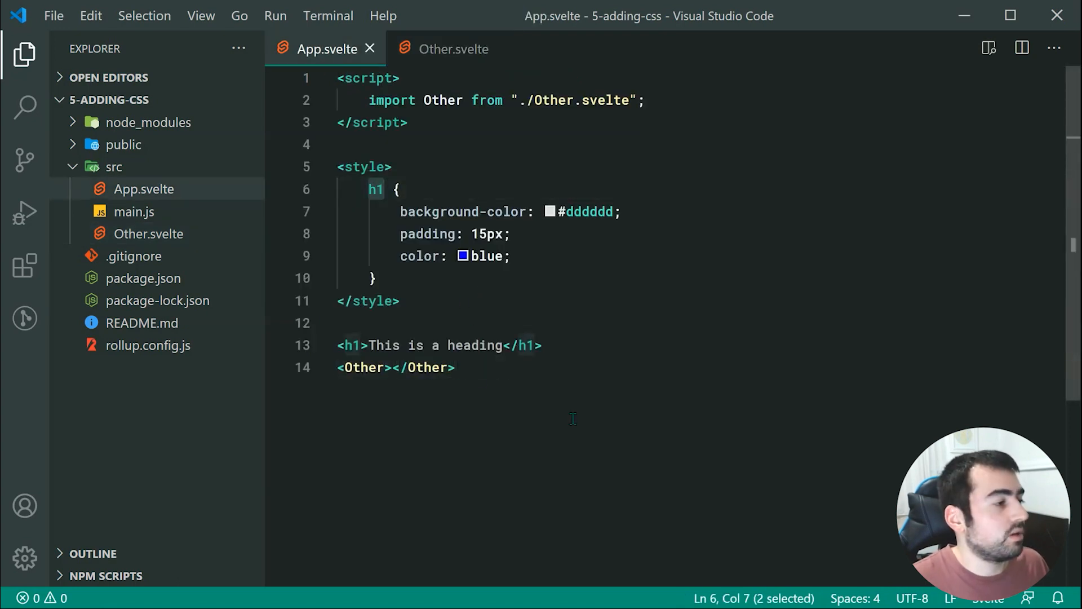
mouse_move(588, 401)
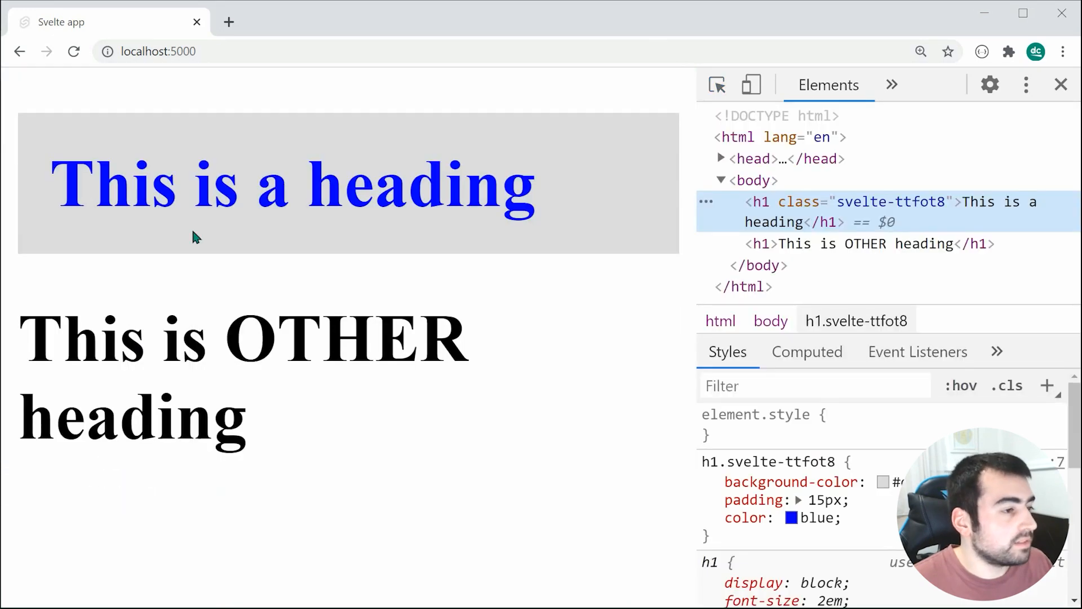
double_click(893, 202)
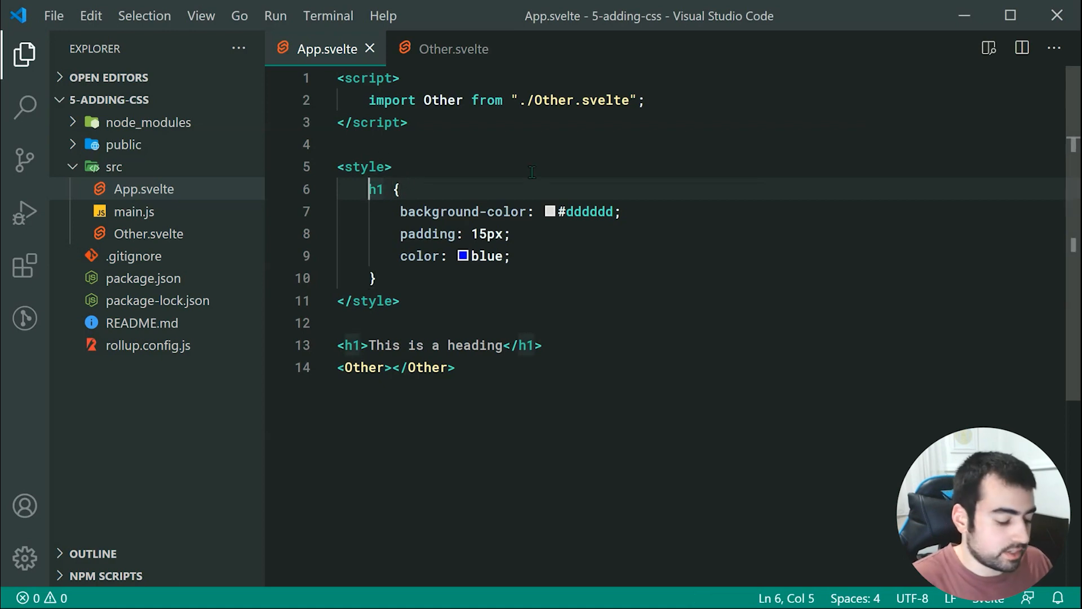
- Change the h1 selector in App.svelte's style block to :global(h1)
text(:global())
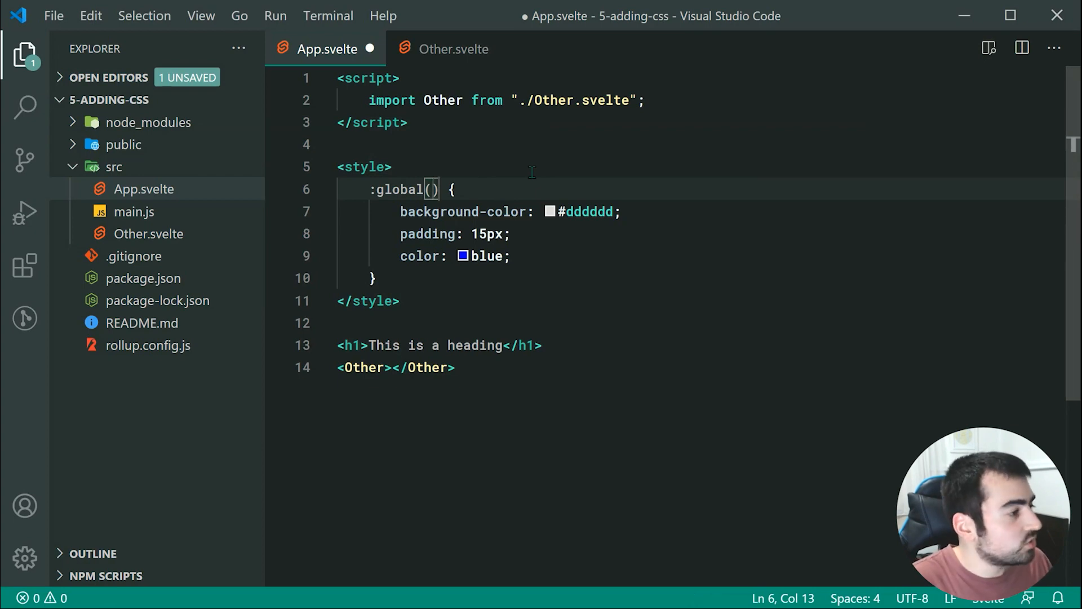
text(h1)
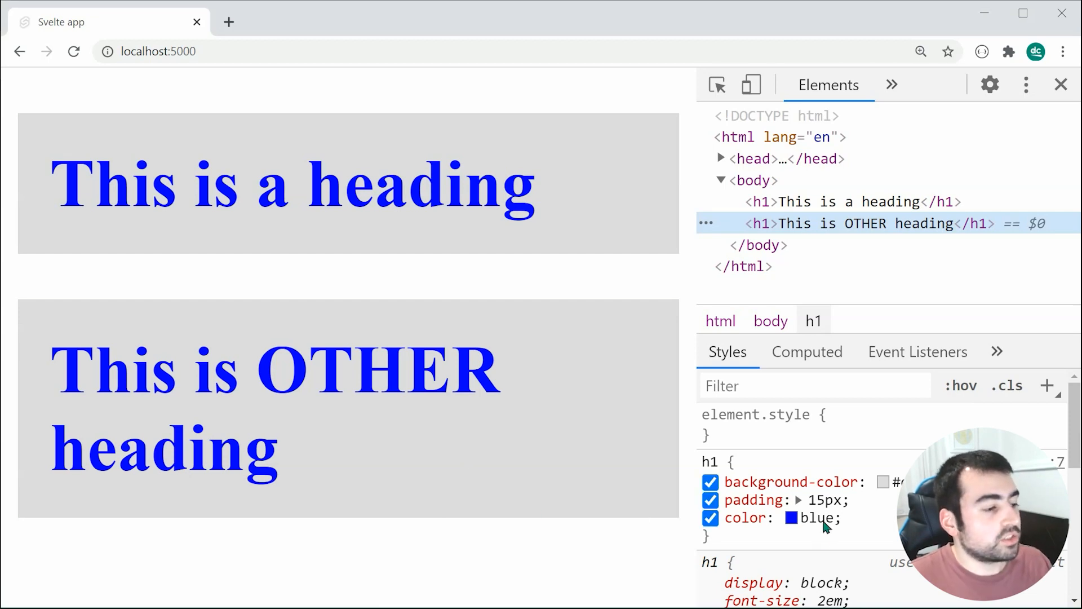
mouse_move(713, 462)
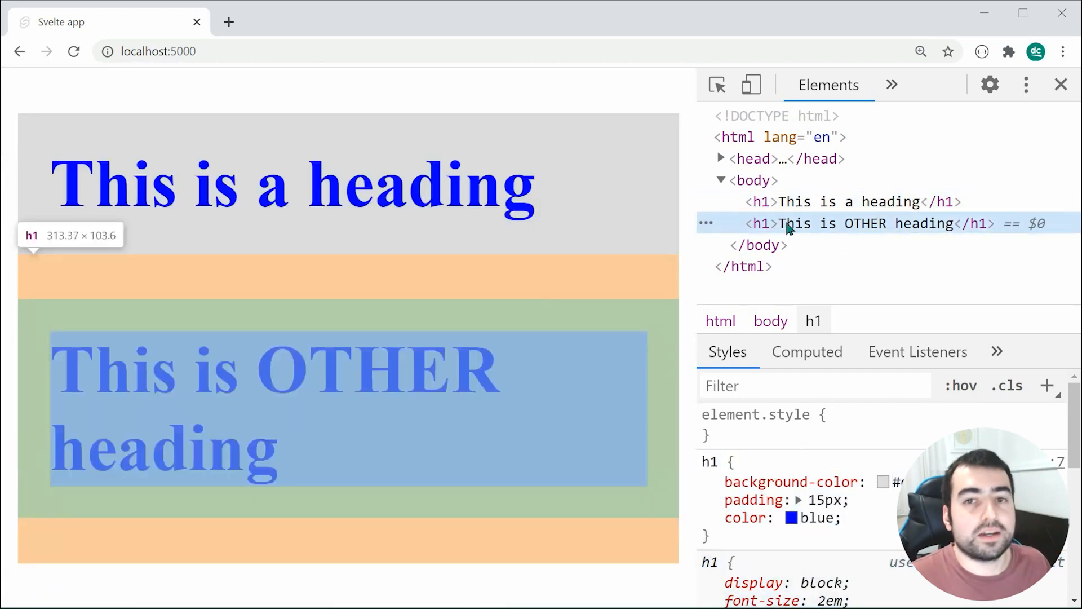
mouse_move(627, 305)
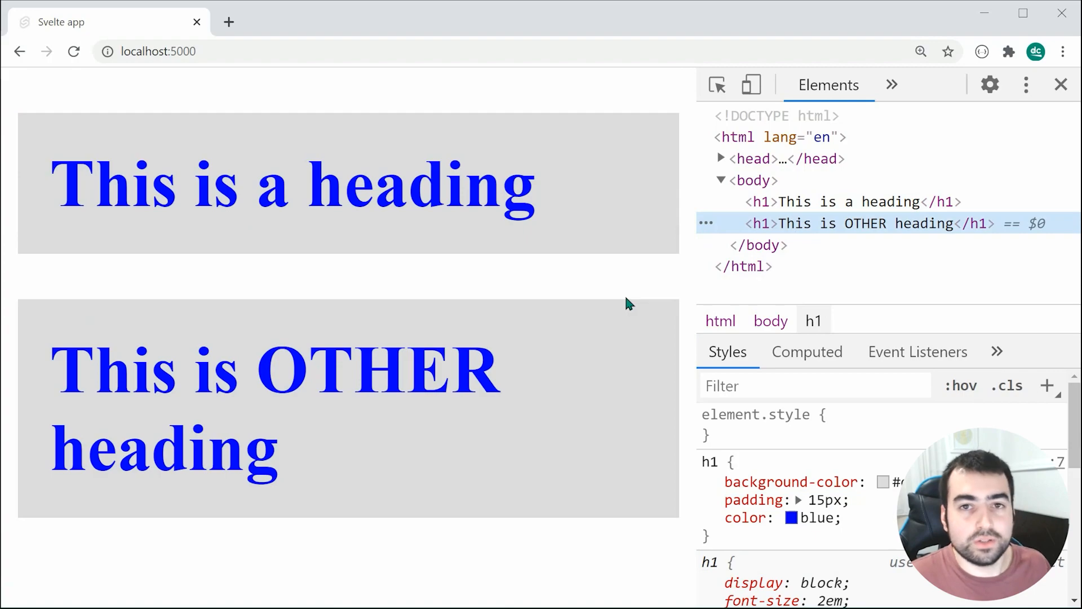